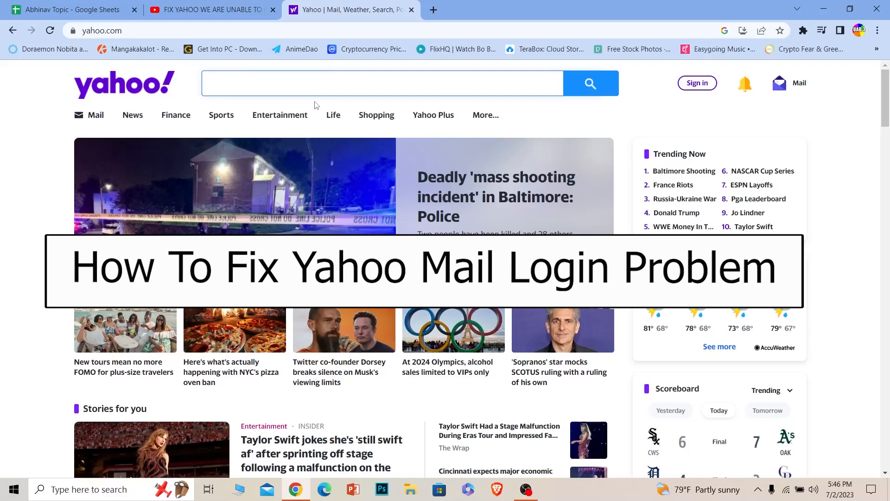
Open a new blank tab beside the Yahoo homepage tab.
left_click(381, 83)
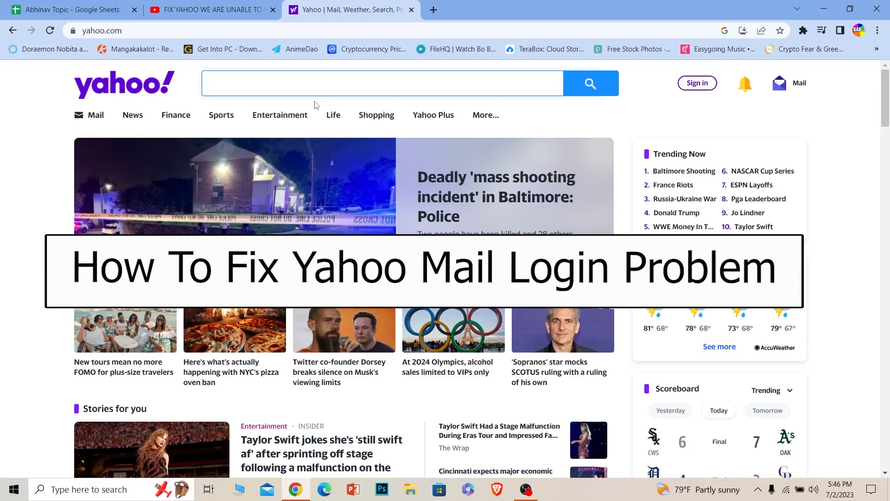
left_click(380, 83)
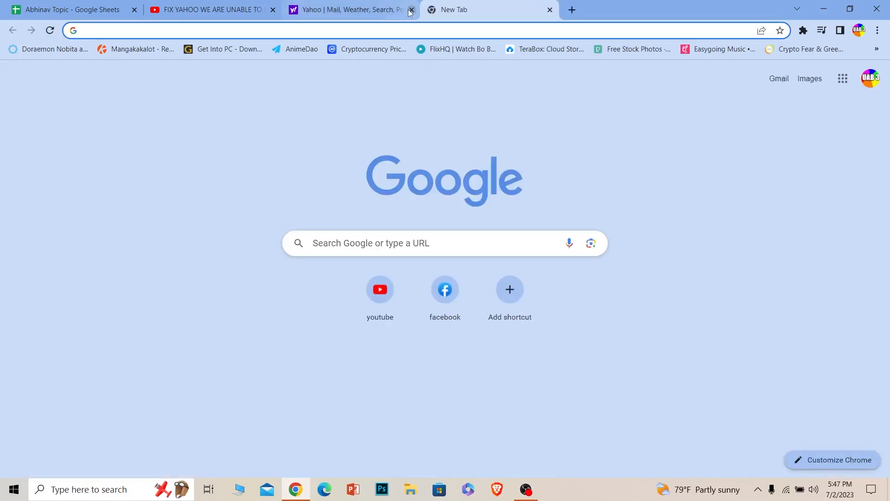
Close the Yahoo tab and reach 'See all site data and permissions' in Chrome settings.
left_click(408, 9)
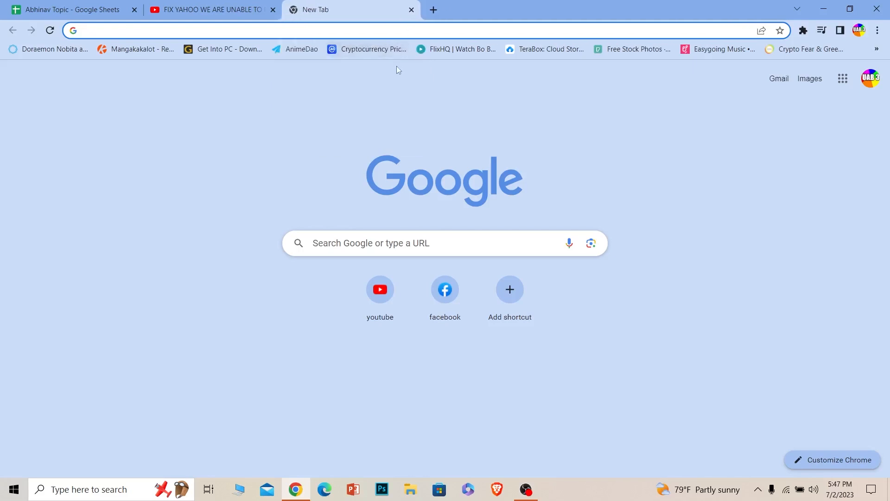
mouse_move(397, 93)
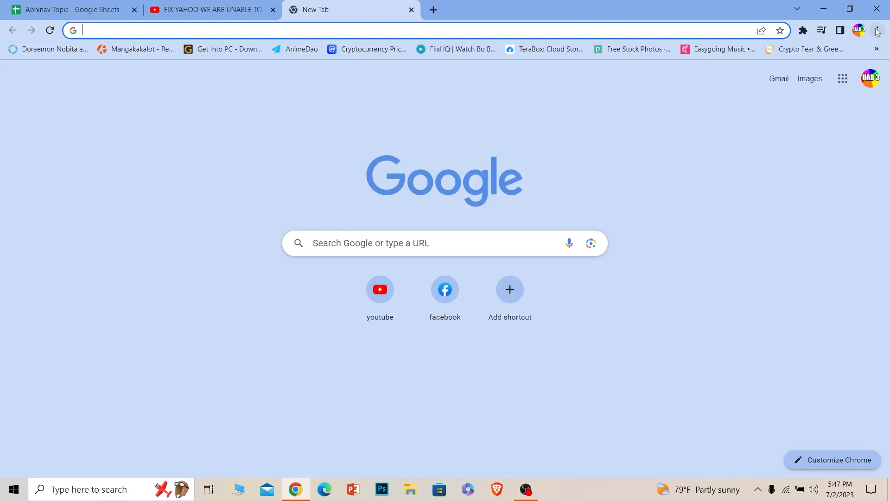
left_click(878, 30)
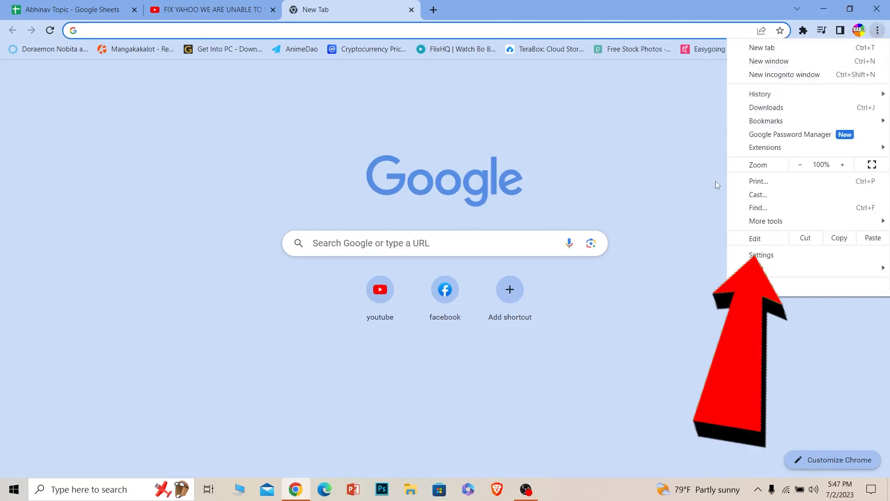
left_click(761, 255)
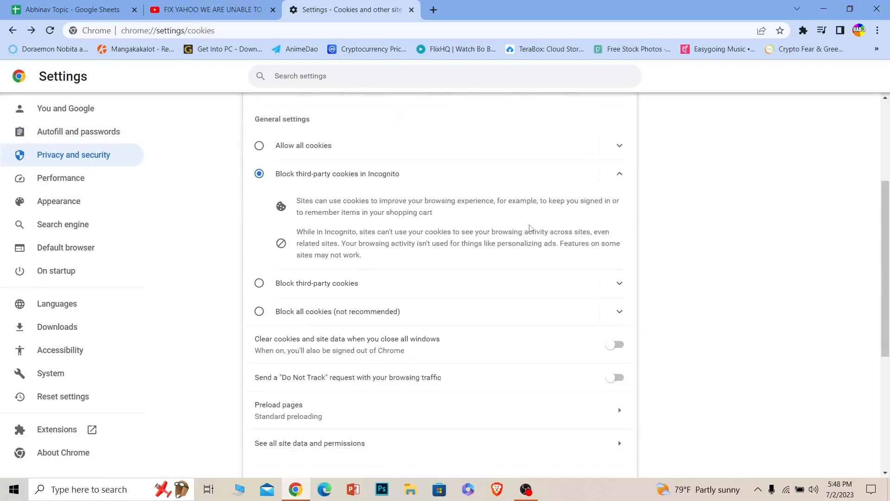
scroll("down", 3)
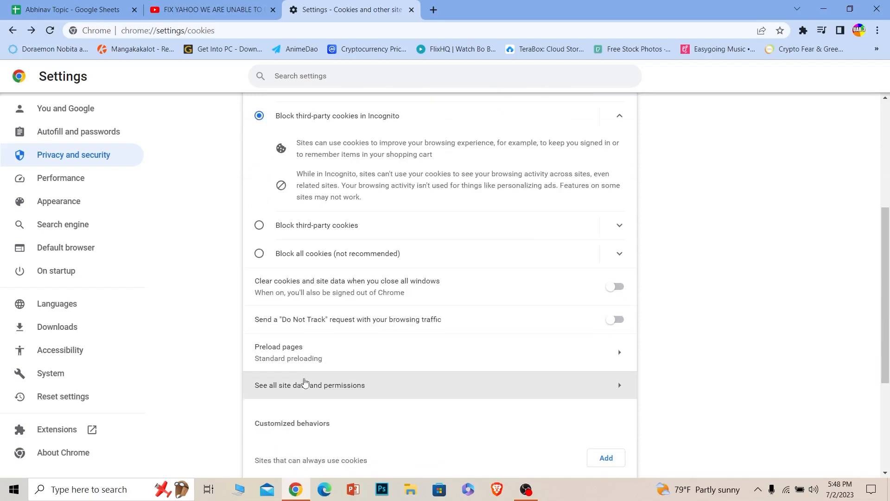
mouse_move(325, 390)
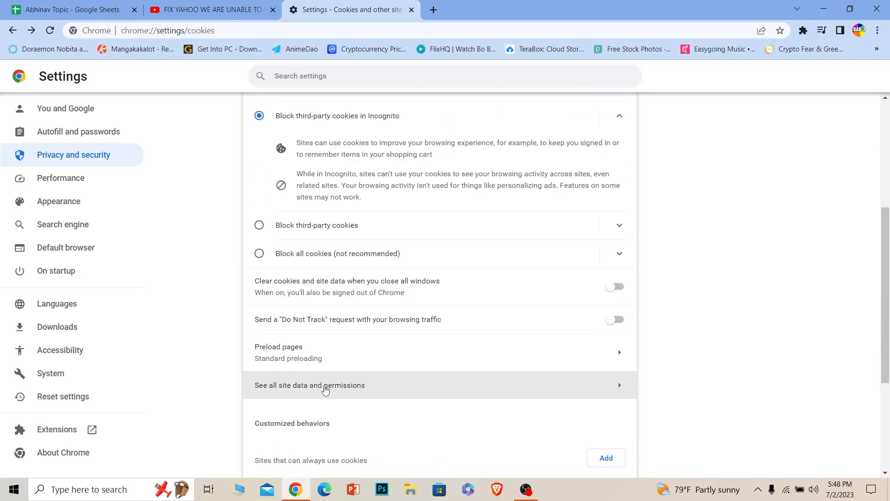
left_click(311, 385)
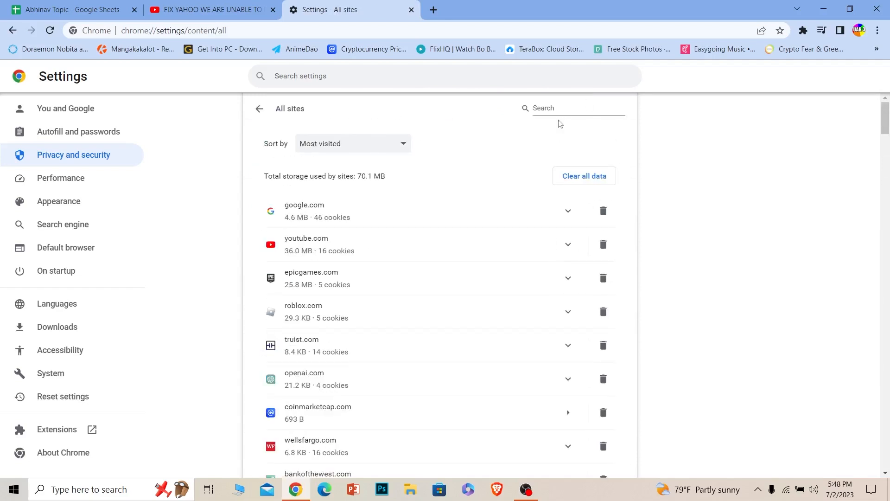
Find yahoo.com in All sites, clear its stored data, and open a fresh tab.
type("yahoo")
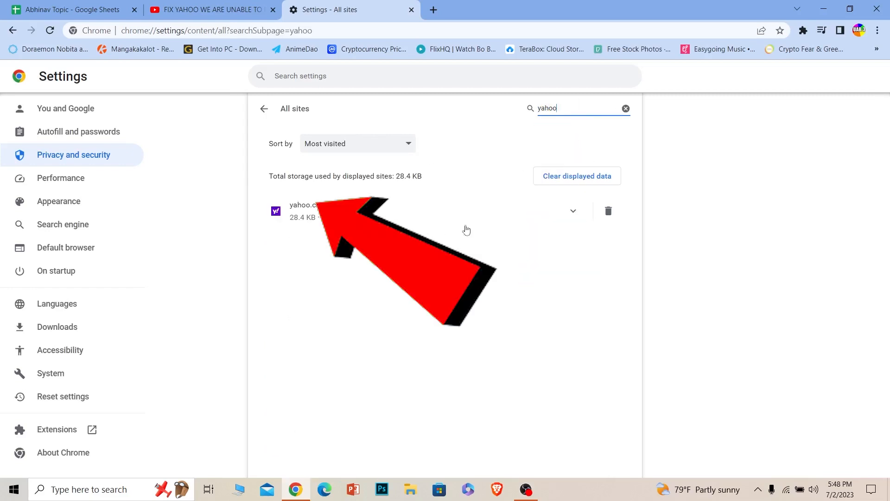
left_click(608, 211)
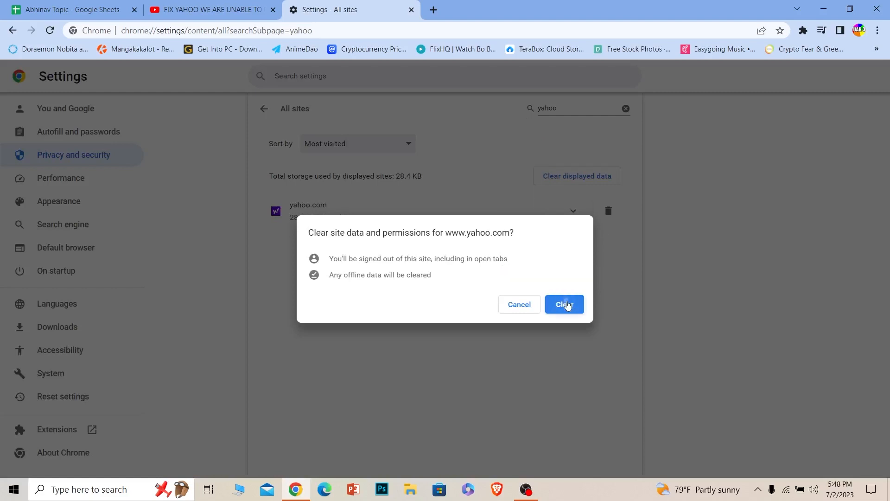
left_click(564, 304)
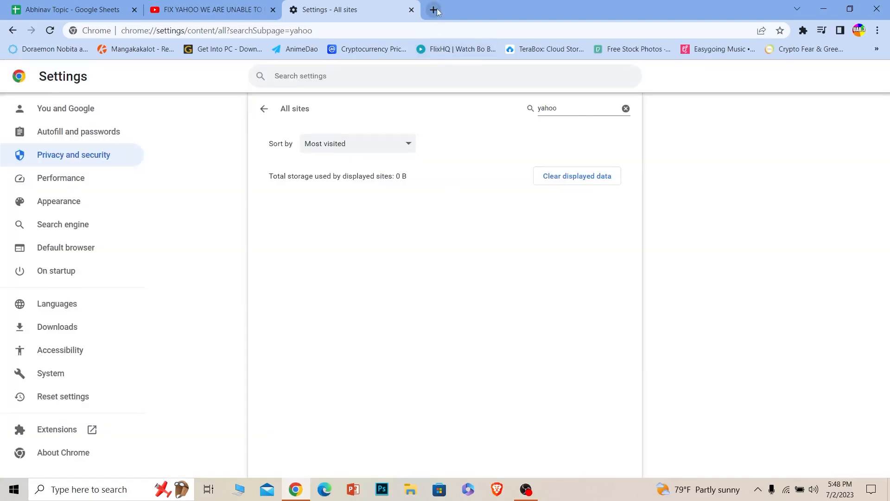
left_click(433, 9)
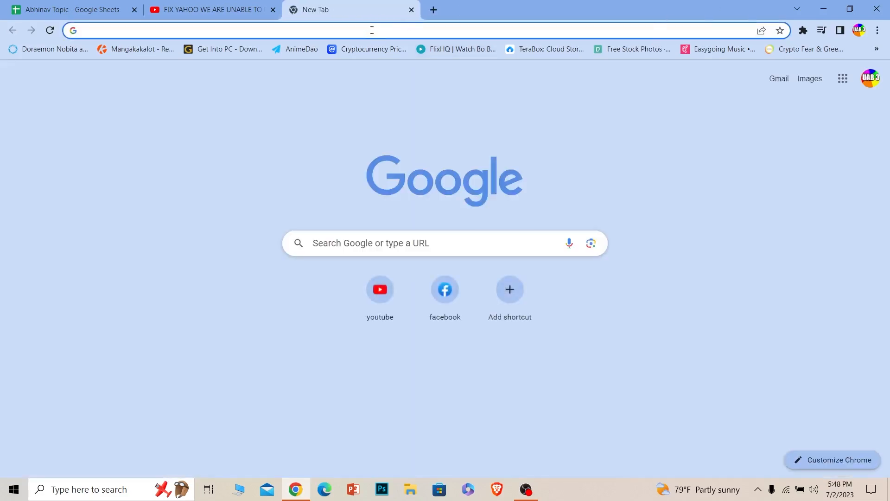
Search 'yahoo' from the address bar and go to the Yahoo homepage result.
type("yahoo")
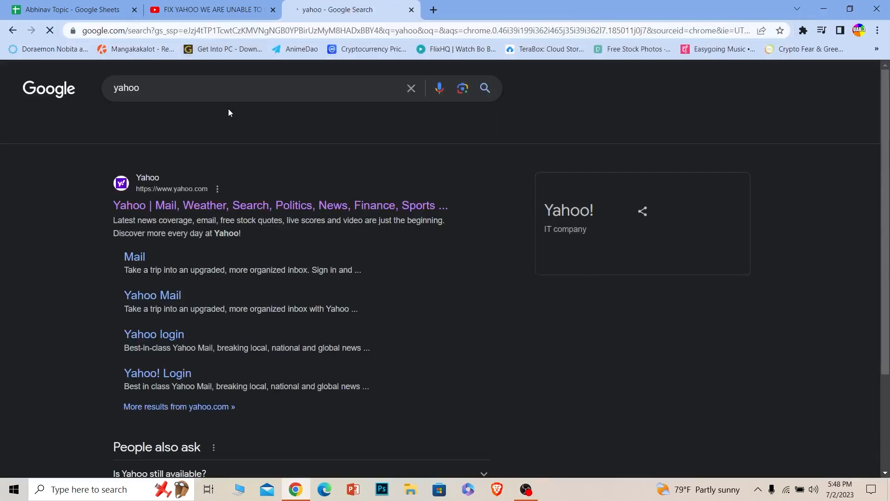
left_click(280, 205)
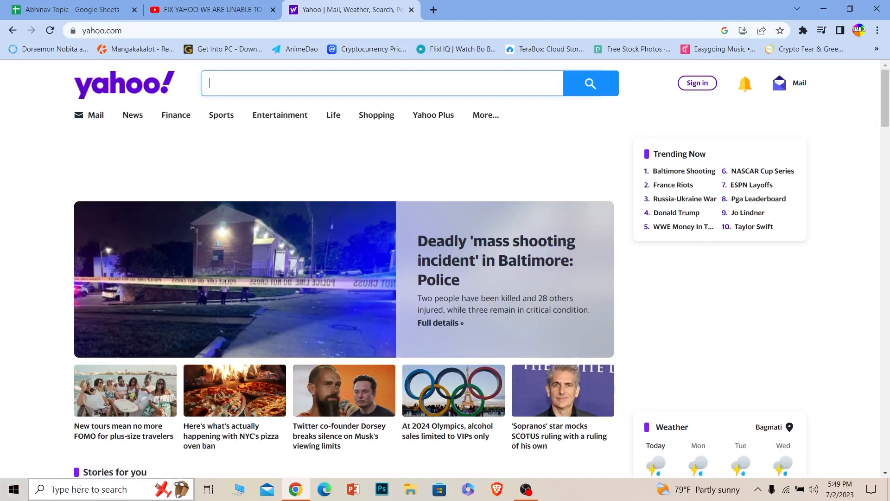
Open the Windows search panel from the taskbar search box.
left_click(111, 488)
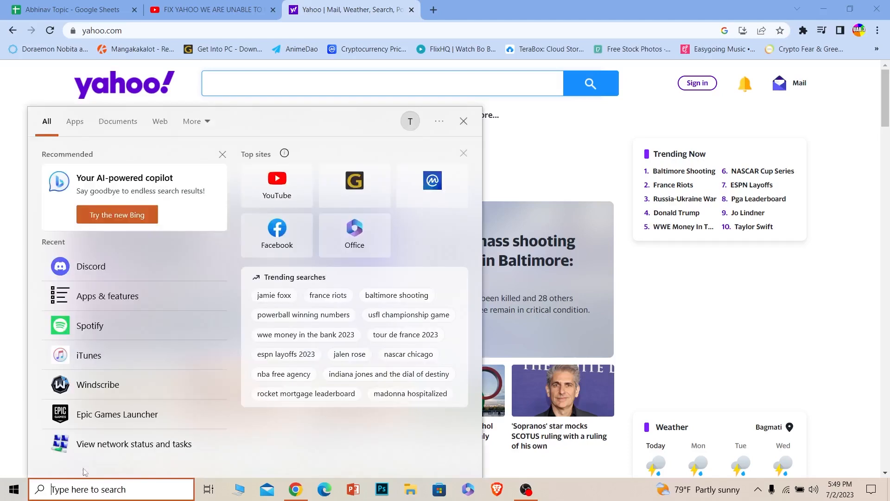
mouse_move(120, 387)
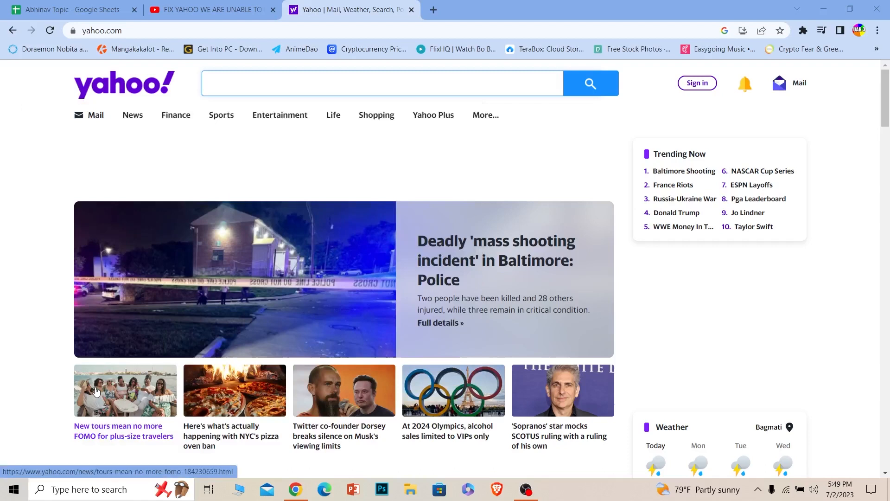
mouse_move(90, 401)
type("e")
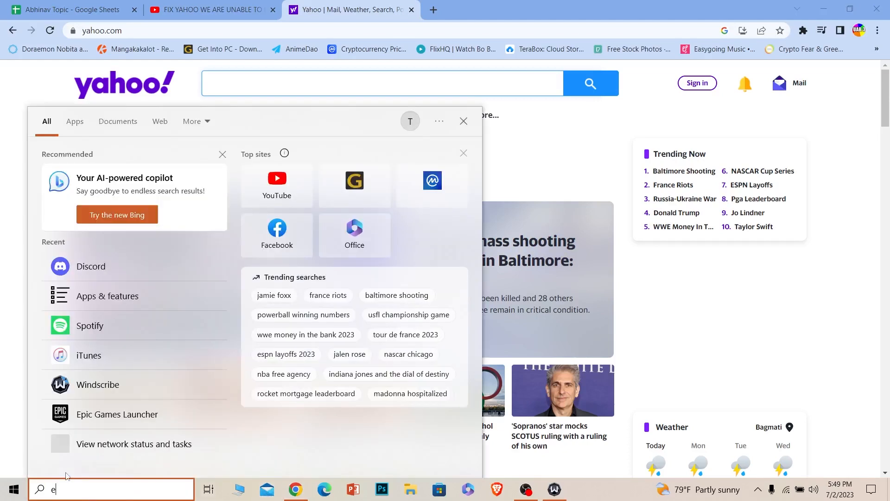
Search 'mail', open the Mail app's Add account dialog and choose Yahoo!
type("mail")
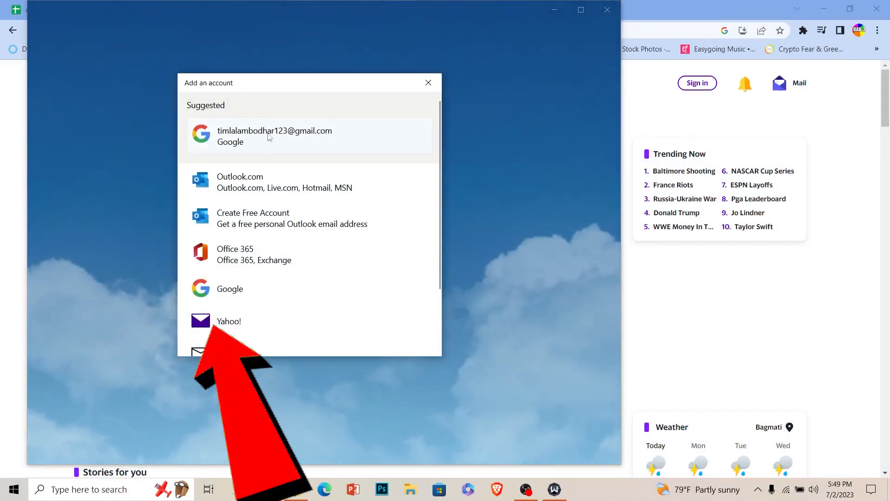
left_click(274, 137)
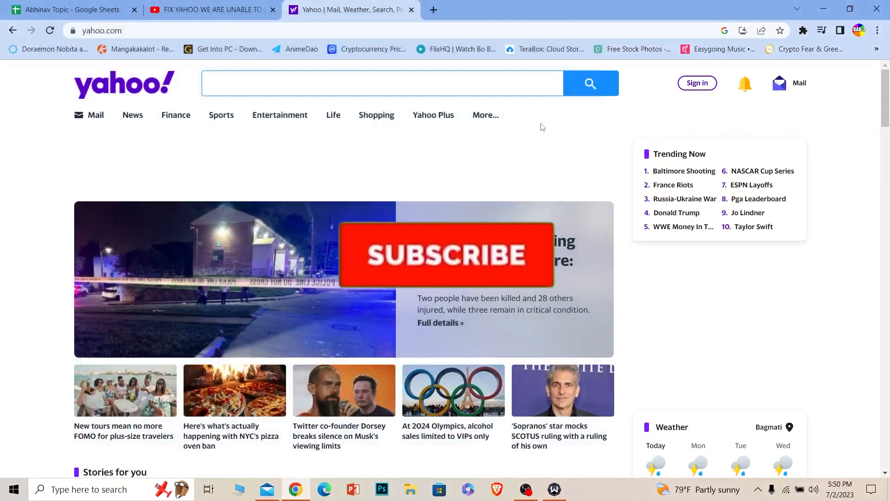
left_click(445, 255)
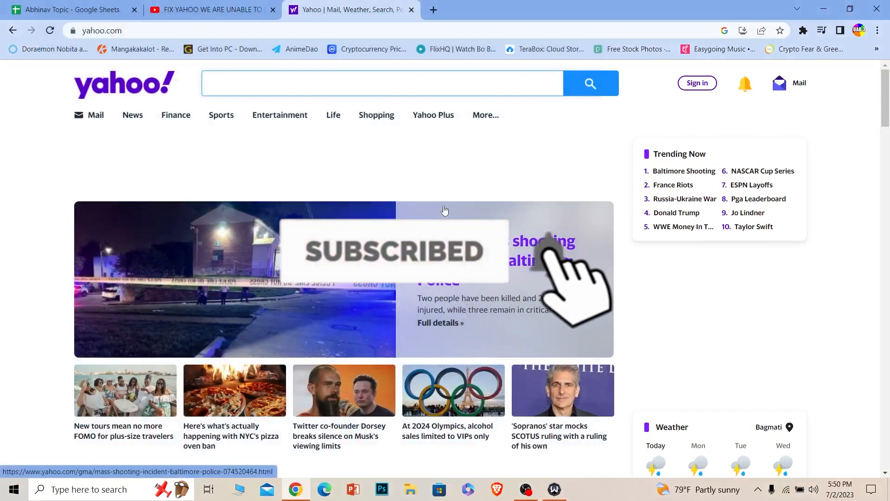